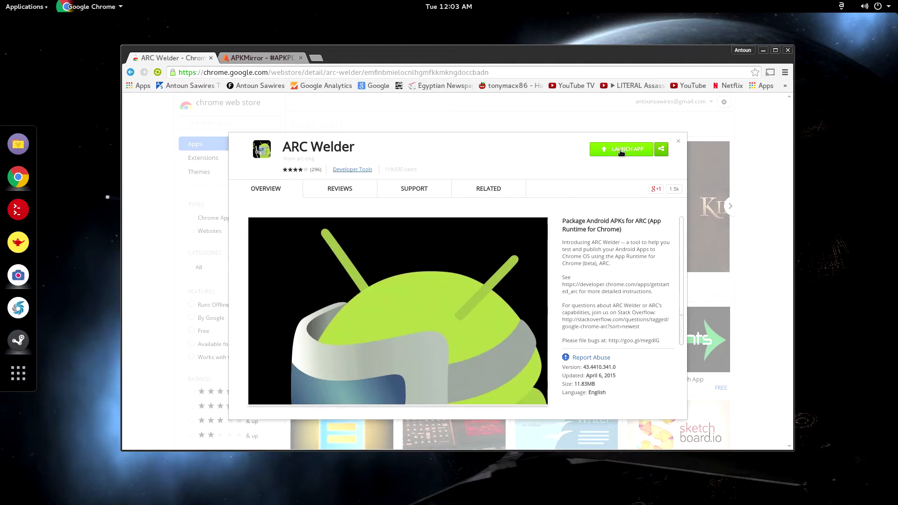
Launch ARC Welder from its Chrome Web Store listing
{"action": "left_click", "coordinate": [621, 149]}
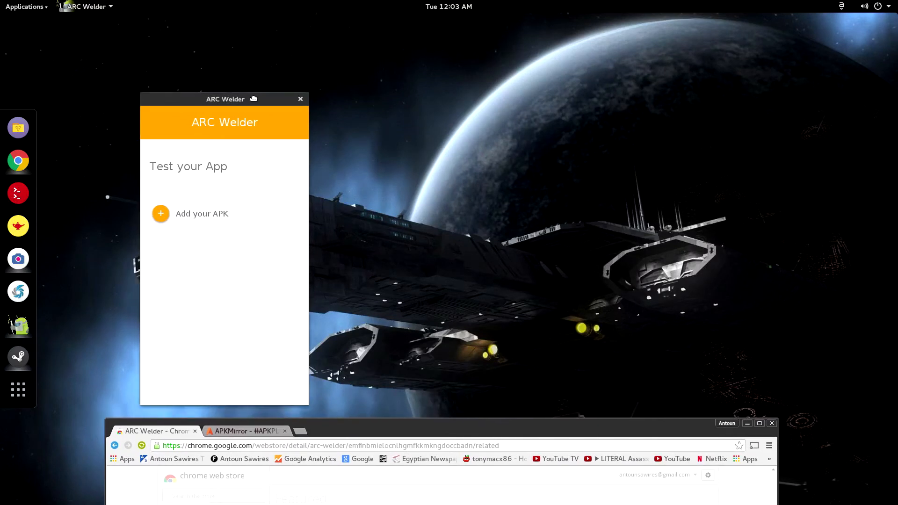
Move the ARC Welder Test your App window up toward the screen centre
{"action": "left_click_drag", "start_coordinate": [225, 99], "coordinate": [311, 69]}
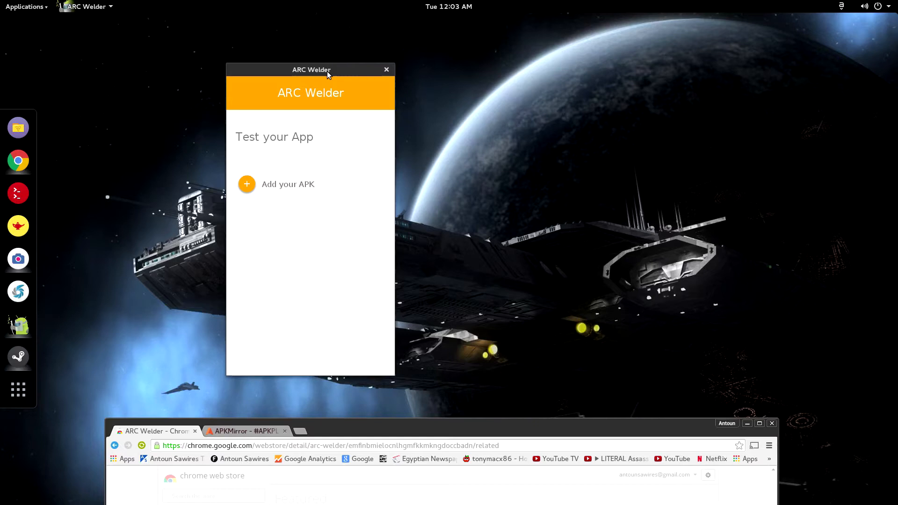
{"action": "mouse_move", "coordinate": [322, 88]}
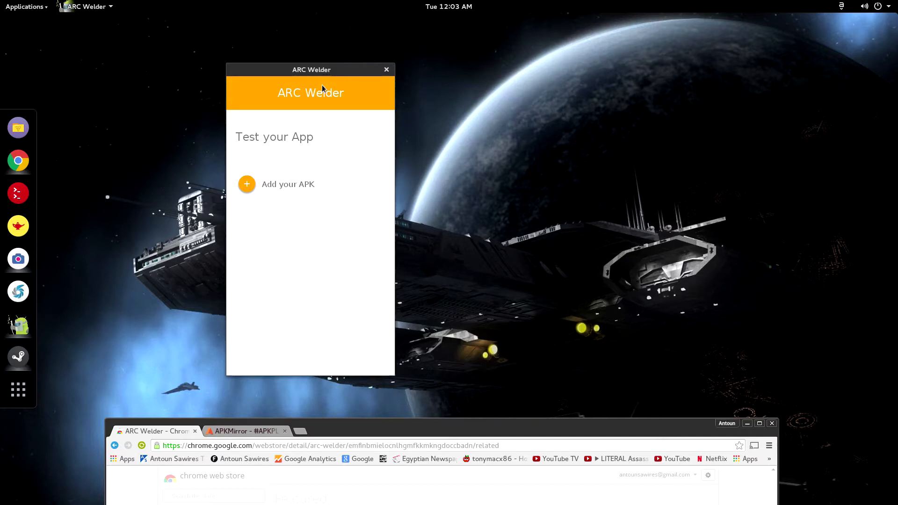
{"action": "mouse_move", "coordinate": [272, 154]}
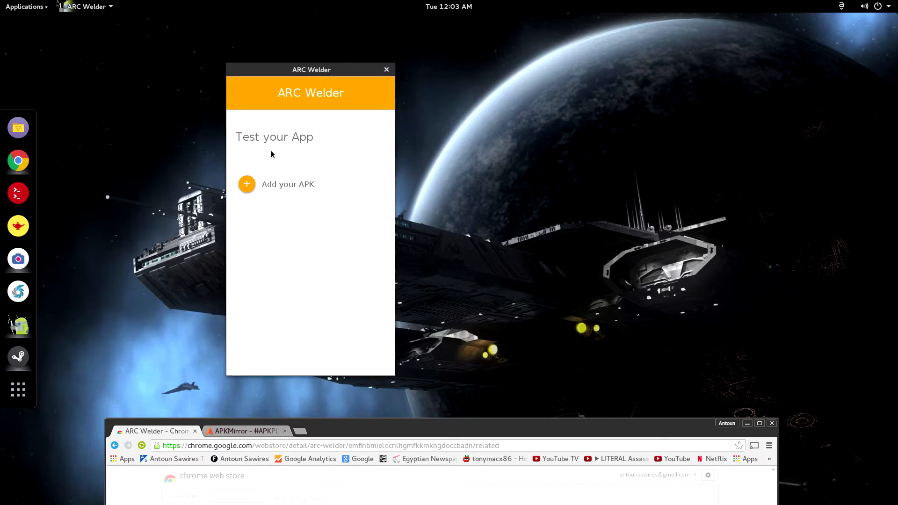
{"action": "mouse_move", "coordinate": [338, 215]}
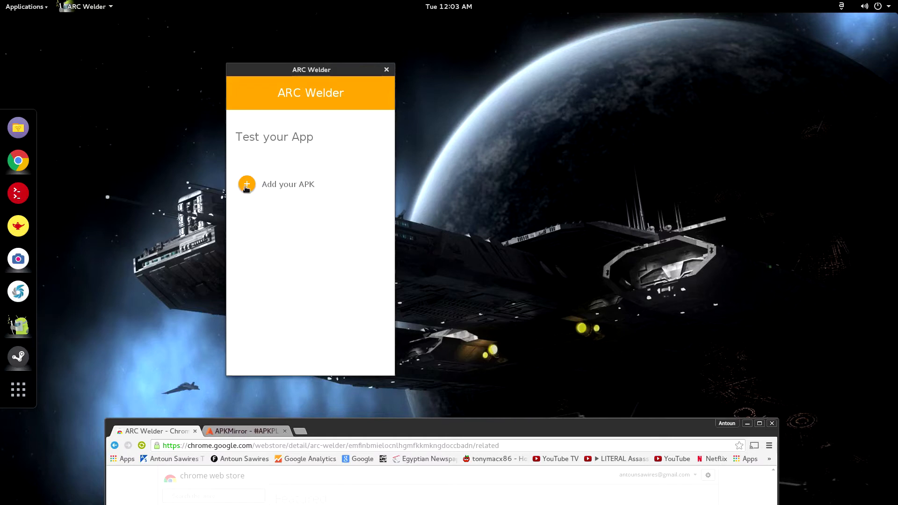
Load the Instagram APK in portrait phone mode, replacing Flappy Bird, and launch it
{"action": "left_click", "coordinate": [247, 184]}
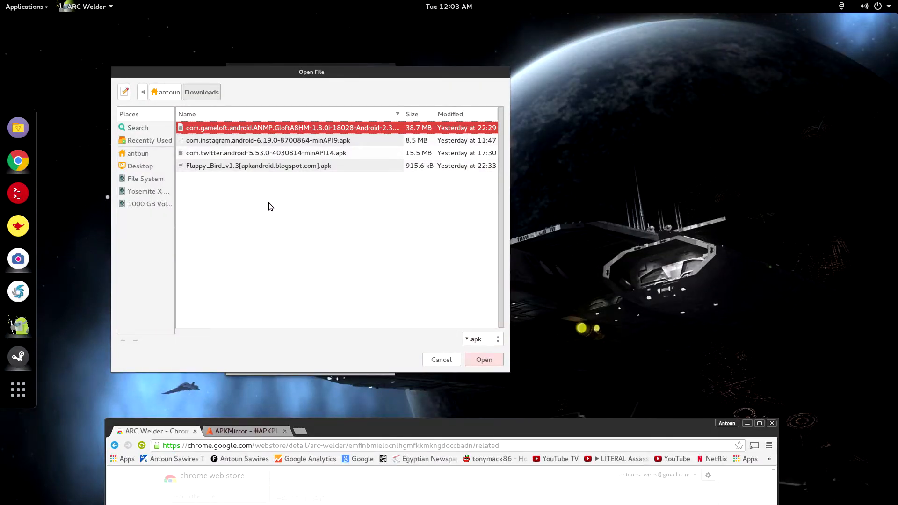
{"action": "left_click", "coordinate": [483, 359]}
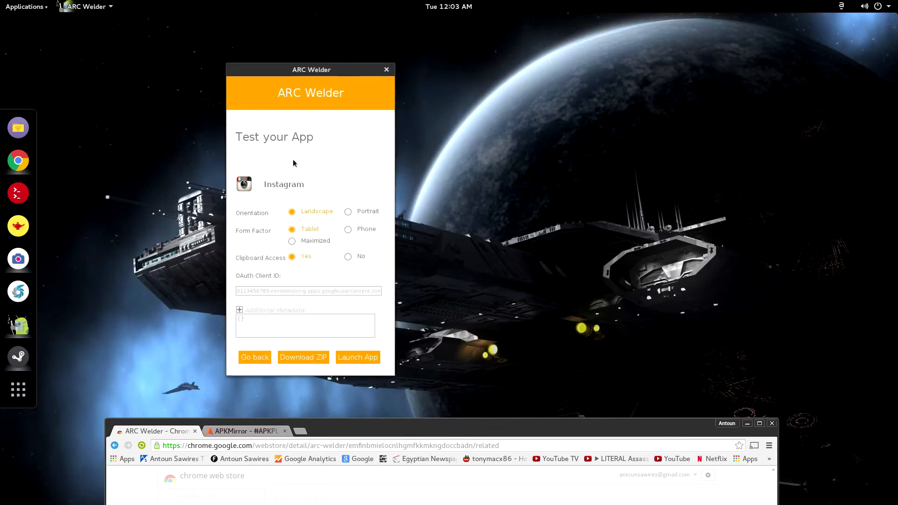
{"action": "left_click", "coordinate": [347, 212]}
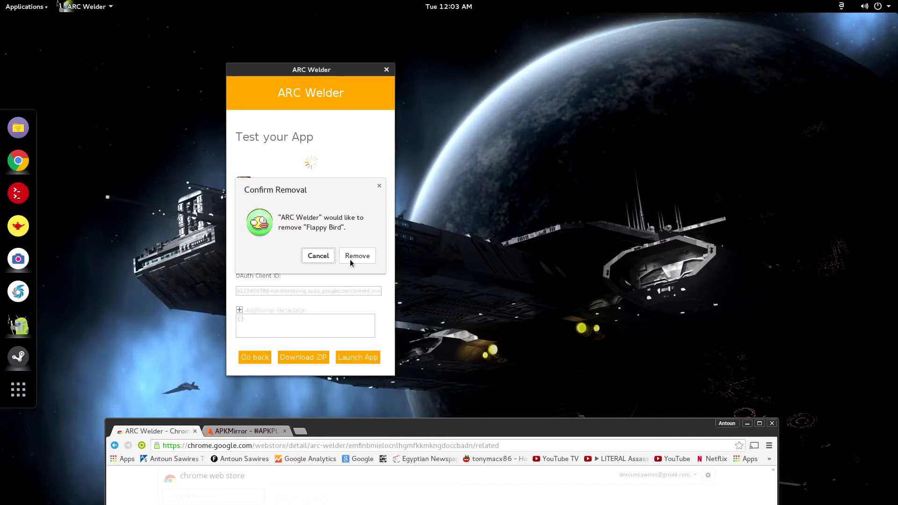
{"action": "left_click", "coordinate": [357, 256]}
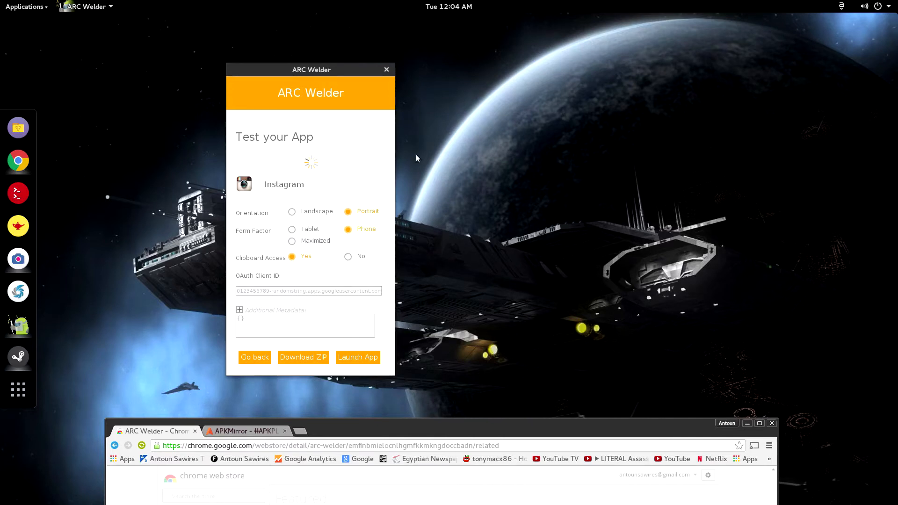
{"action": "left_click", "coordinate": [357, 357]}
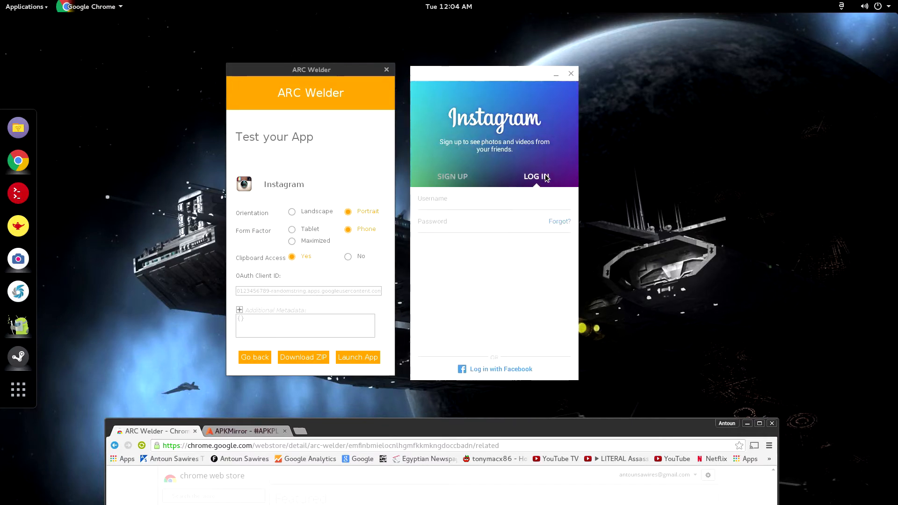
Log in to Instagram as 'anto' and pick sea_sunset_cosmos from the computer as a photo
{"action": "type", "text": "anto"}
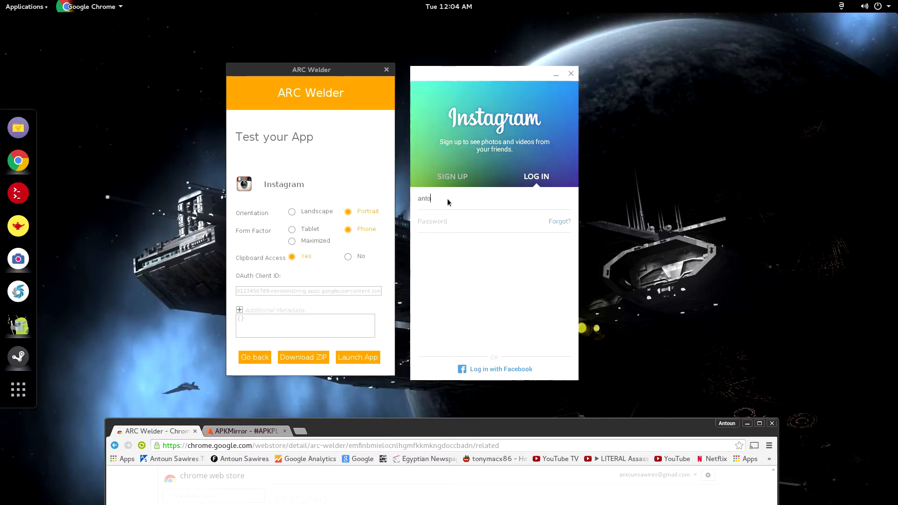
{"action": "left_click", "coordinate": [536, 176]}
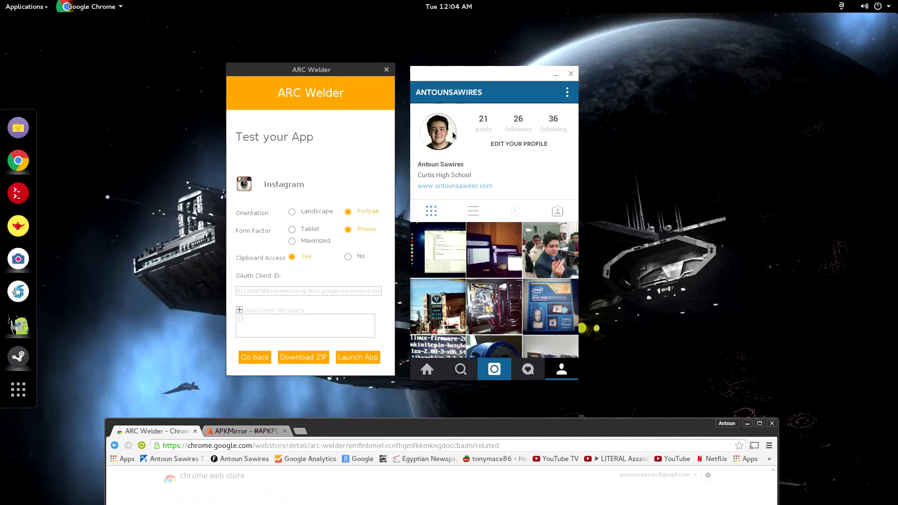
{"action": "left_click", "coordinate": [494, 369]}
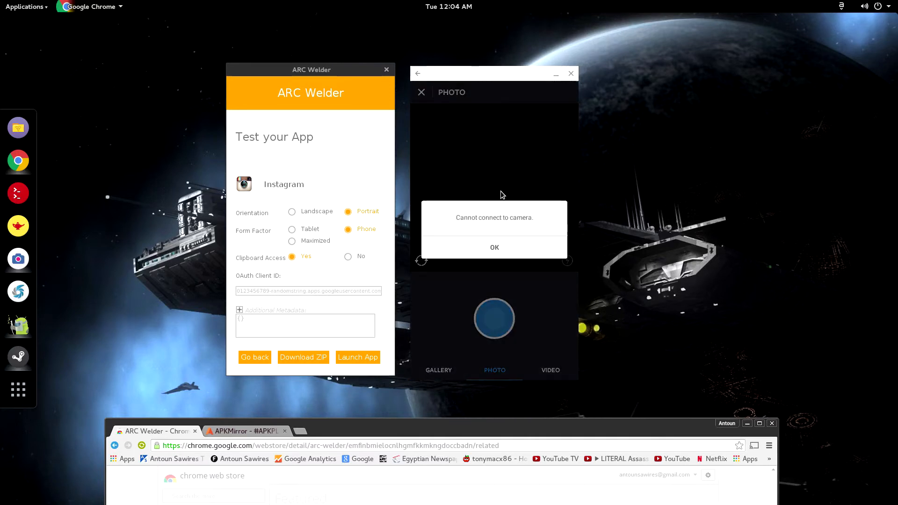
{"action": "left_click", "coordinate": [438, 370]}
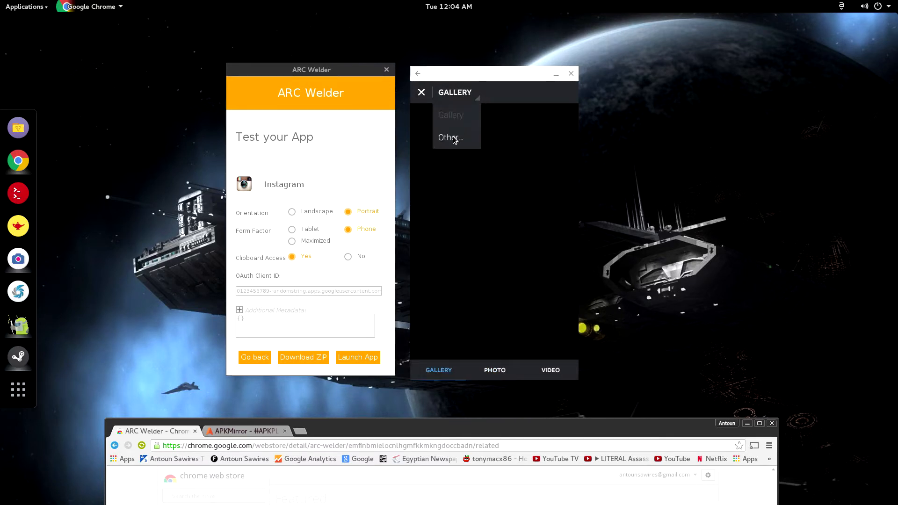
{"action": "left_click", "coordinate": [449, 137]}
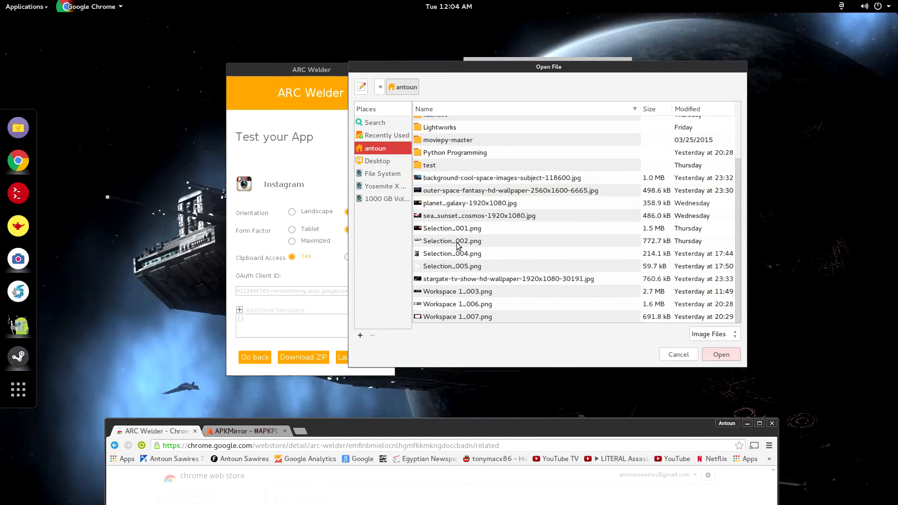
{"action": "left_click", "coordinate": [479, 215]}
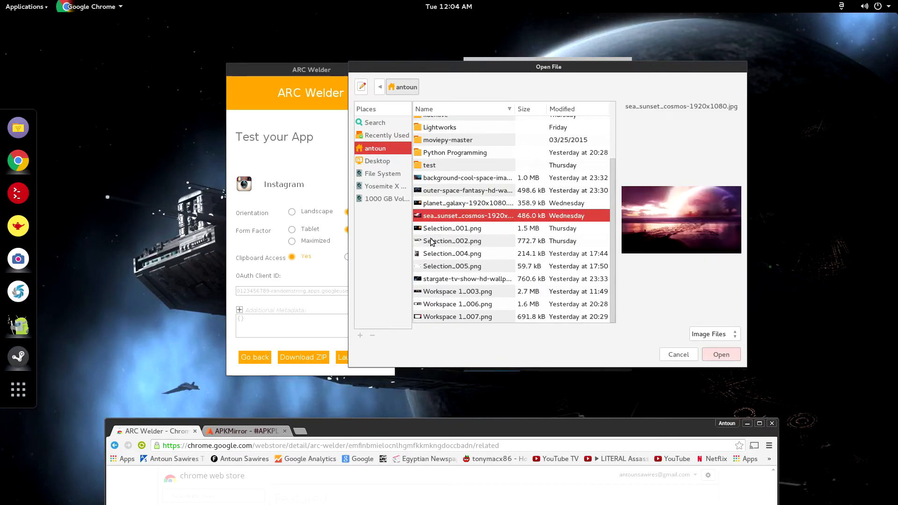
{"action": "left_click", "coordinate": [720, 354]}
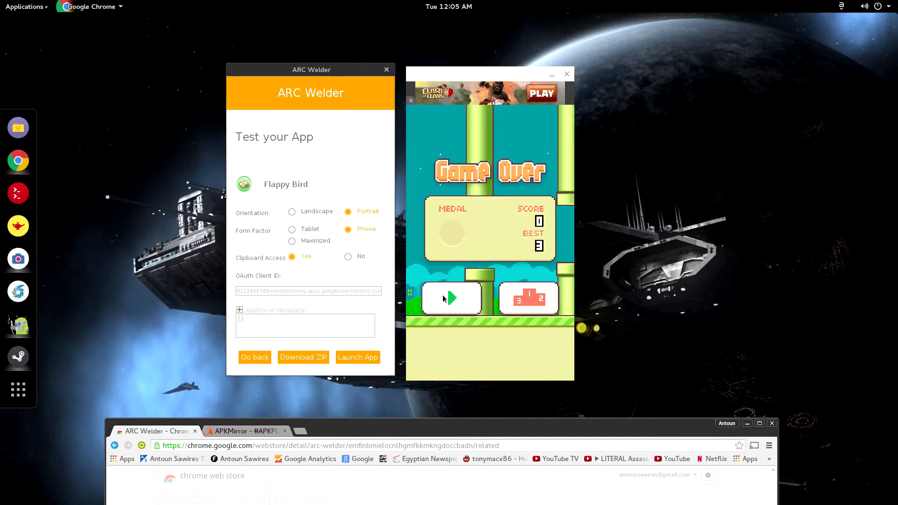
Restart Flappy Bird from the Game Over screen and flap to start flying
{"action": "left_click", "coordinate": [450, 298]}
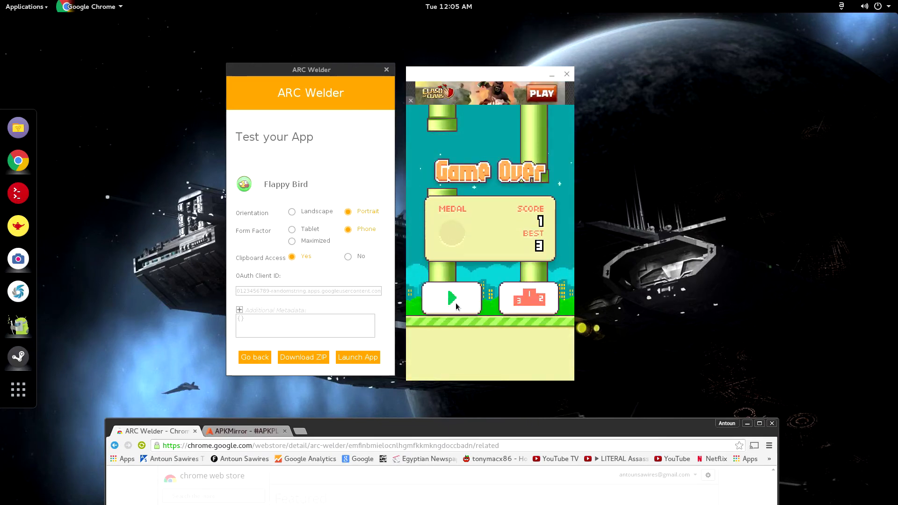
{"action": "left_click", "coordinate": [451, 298]}
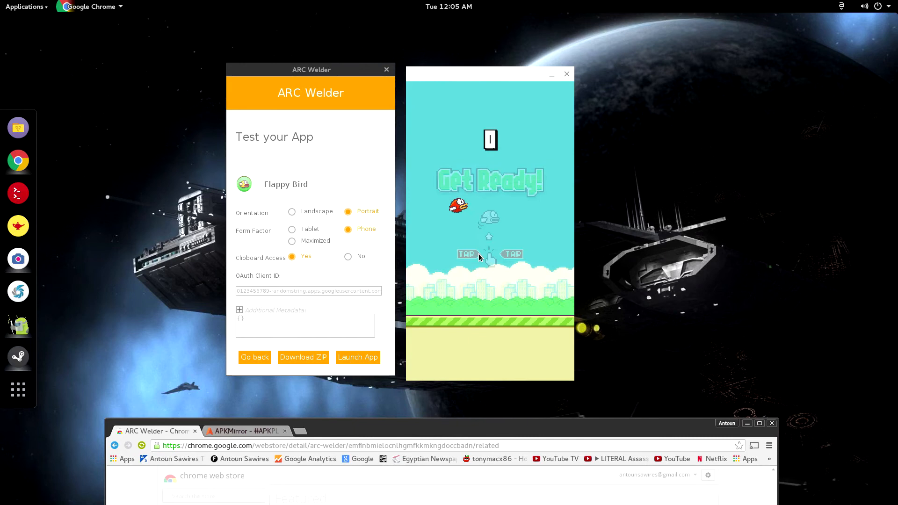
{"action": "left_click", "coordinate": [488, 255]}
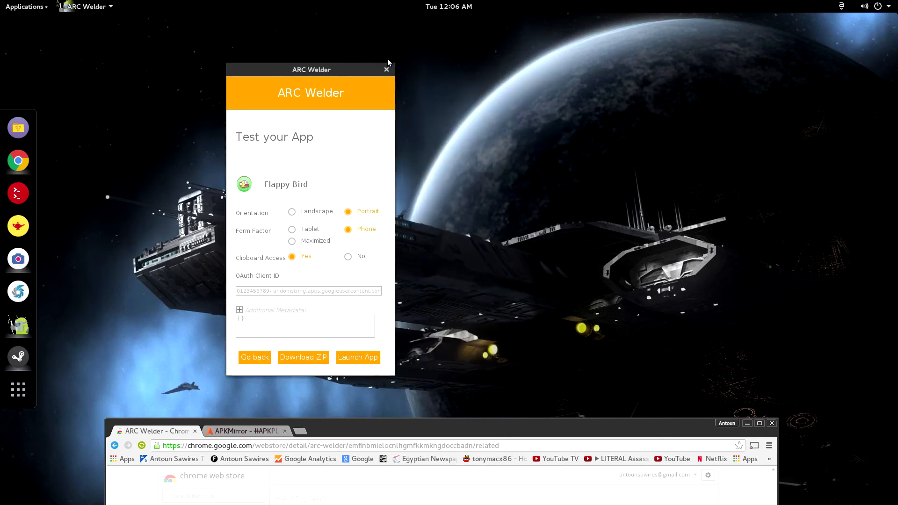
Drag the ARC Welder window over the Chrome Web Store window
{"action": "left_click_drag", "start_coordinate": [311, 70], "coordinate": [456, 82]}
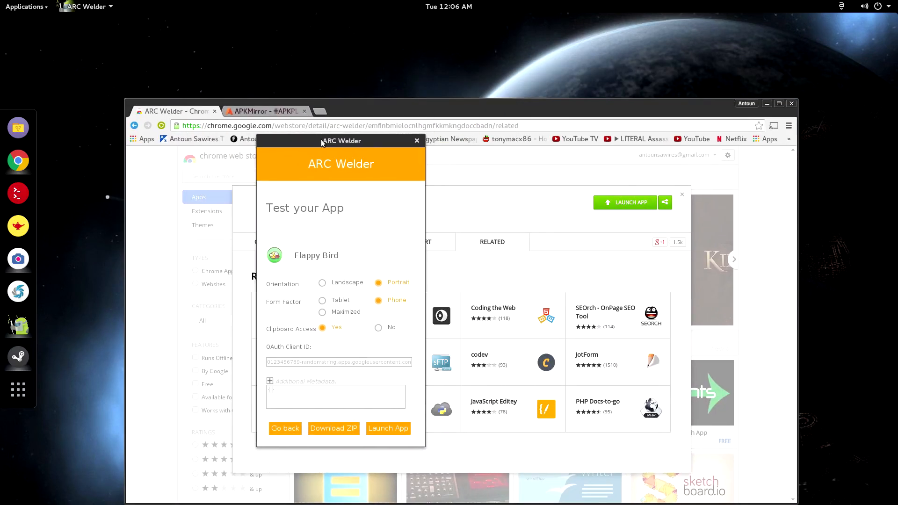
Close ARC Welder and open a new blank Chrome tab
{"action": "left_click", "coordinate": [417, 141]}
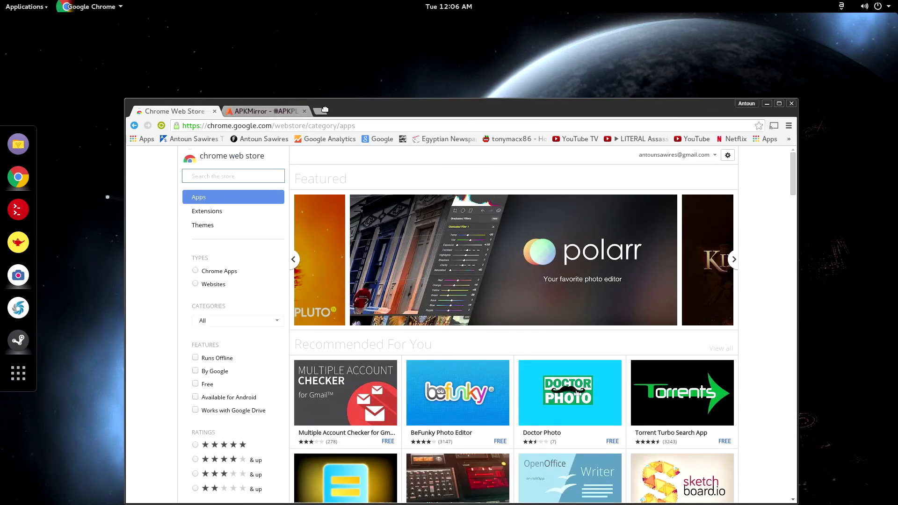
{"action": "left_click", "coordinate": [408, 111]}
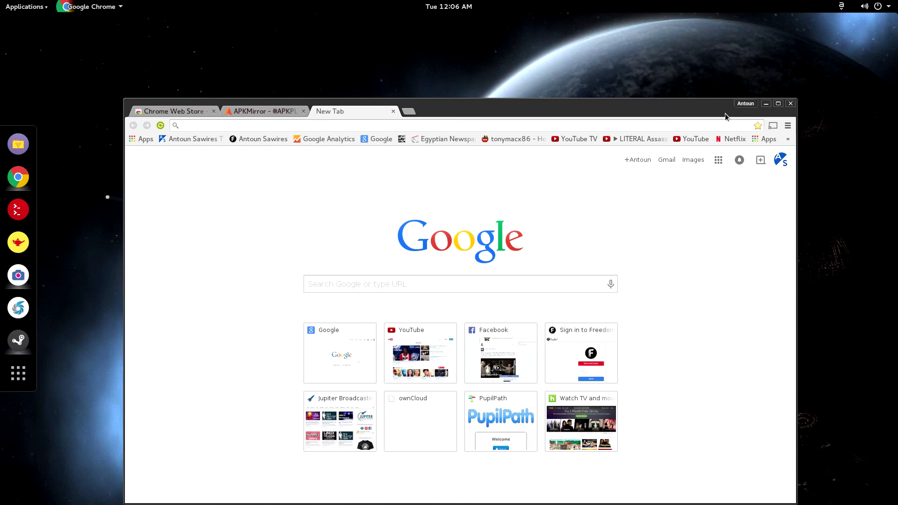